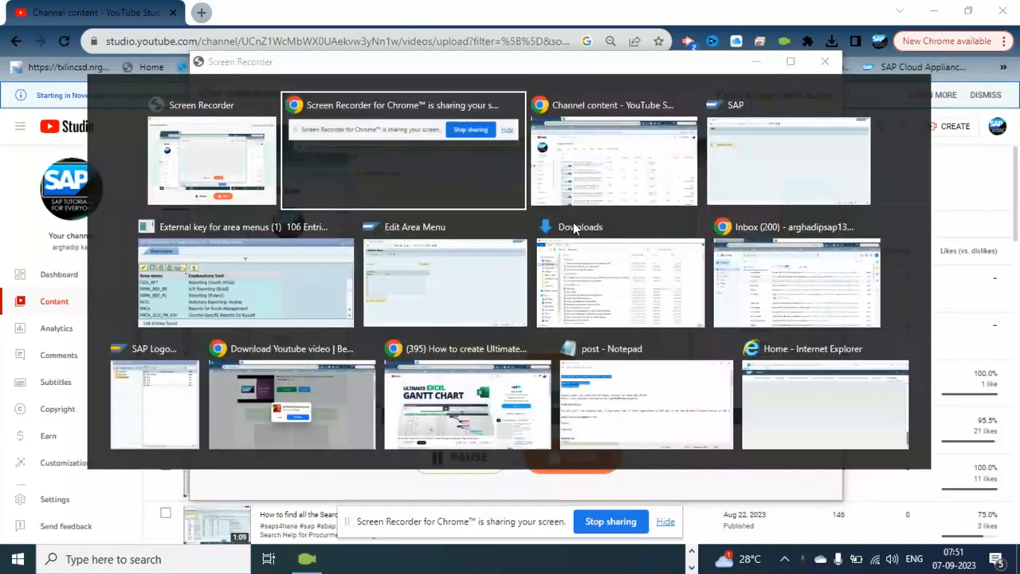
# Step: Bring the SAP window forward and launch SAP Easy Access
pyautogui.click(788, 159)
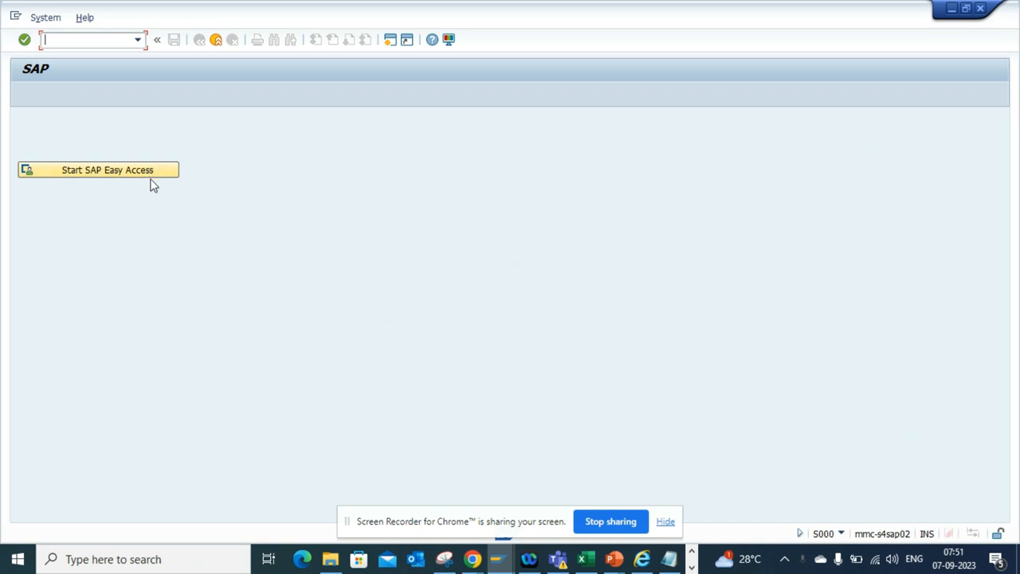
pyautogui.click(98, 170)
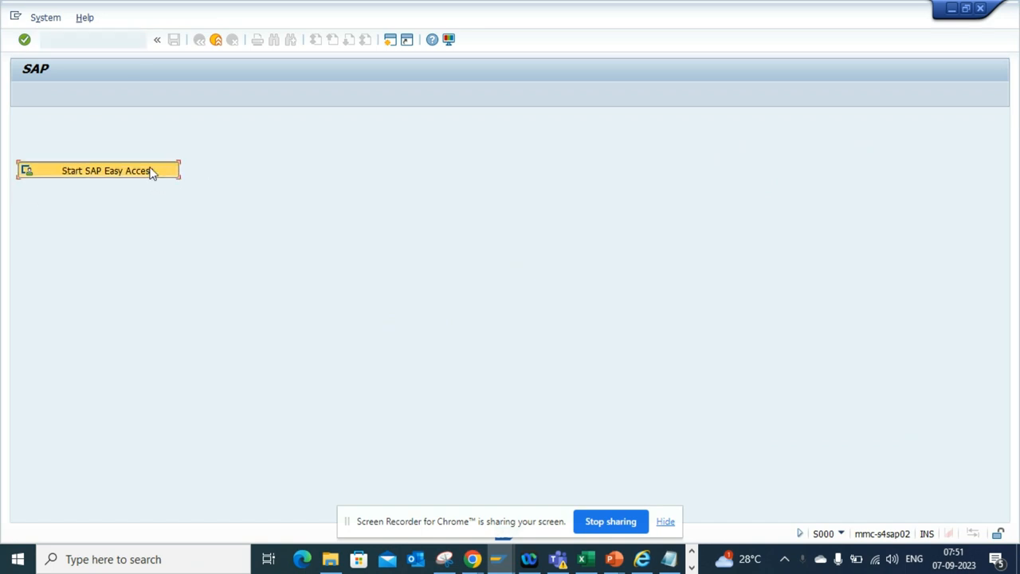
pyautogui.click(97, 169)
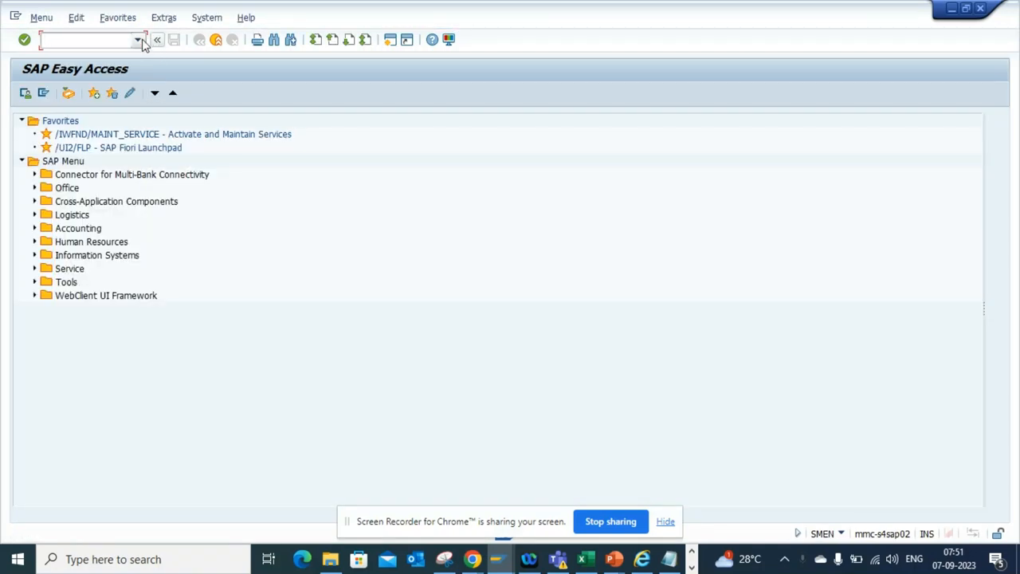
# Step: Pick the Reports for Funds Management area menu from the transaction history
pyautogui.click(138, 40)
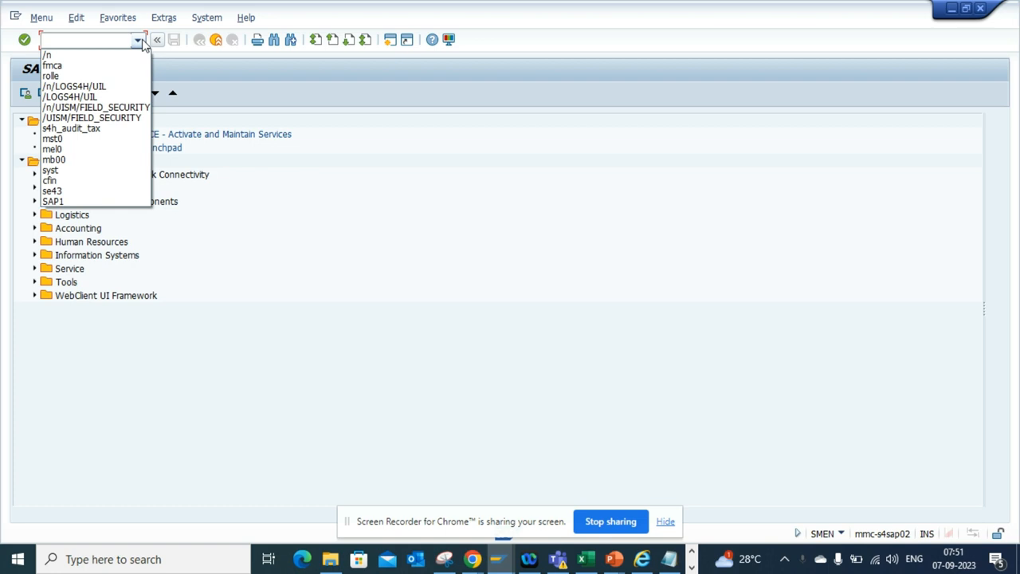
pyautogui.click(52, 65)
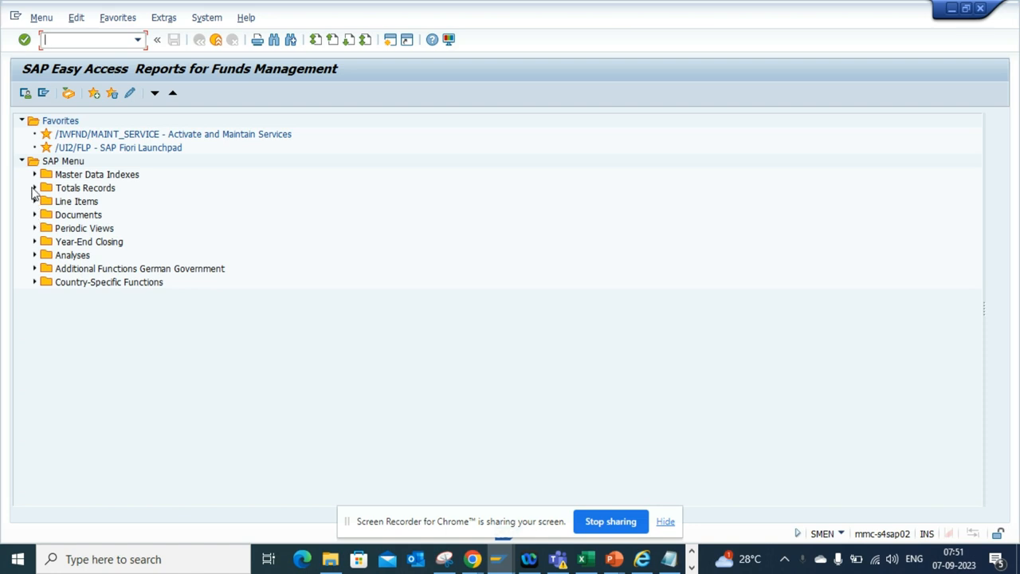
# Step: Expand Totals Records, then the Availability Control and Budget report folders under BCS
pyautogui.click(35, 187)
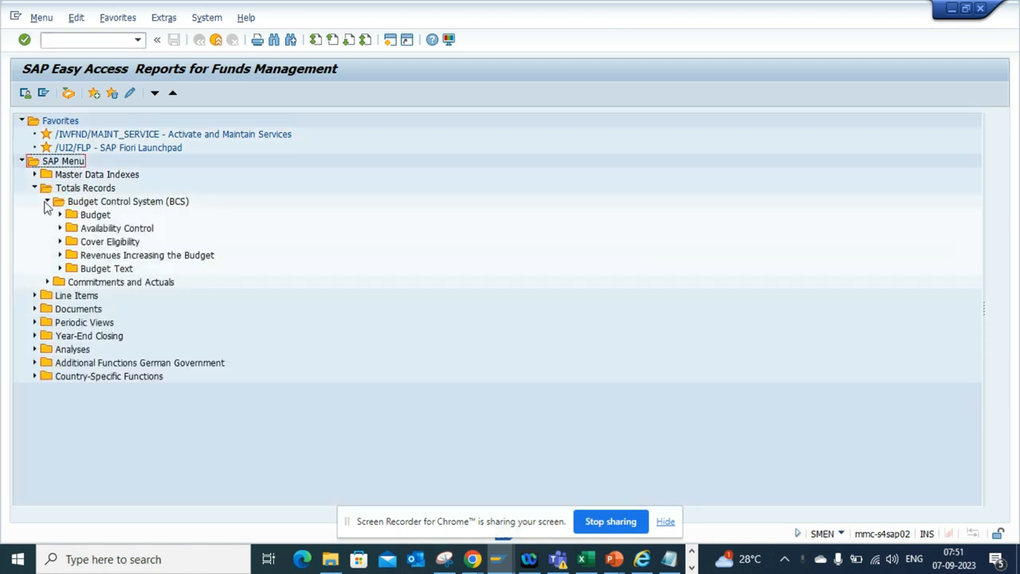
pyautogui.click(61, 228)
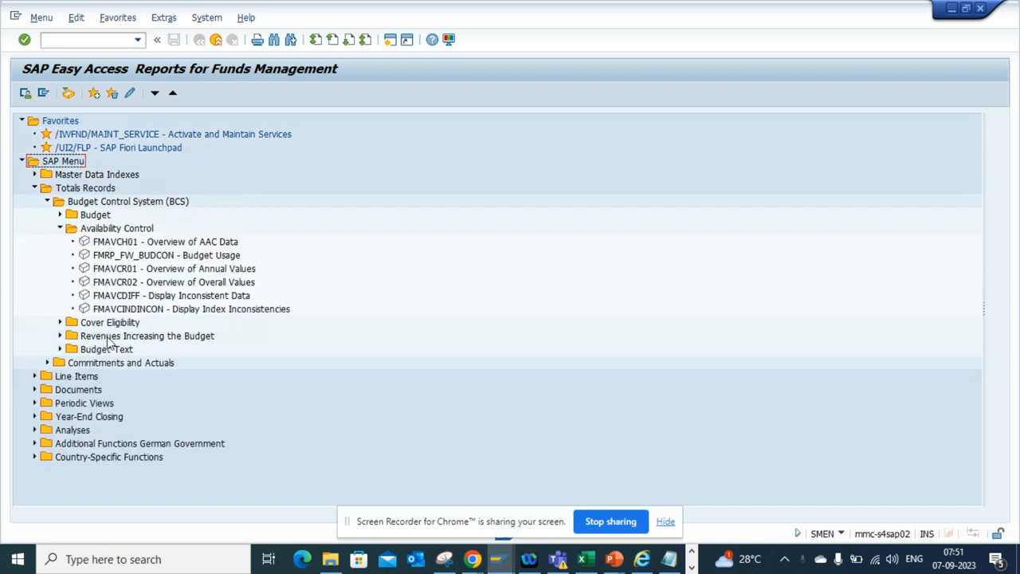
pyautogui.click(59, 214)
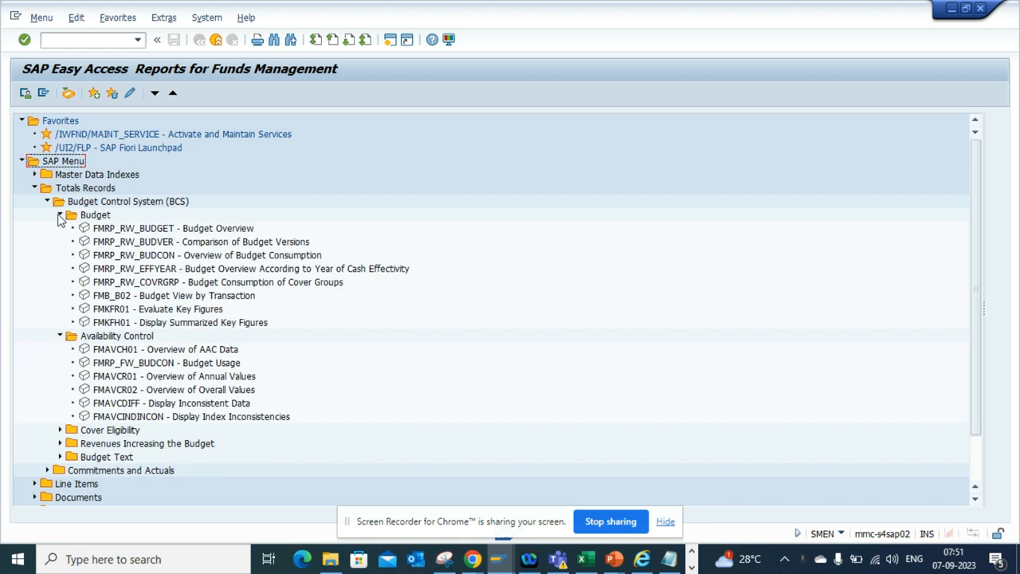